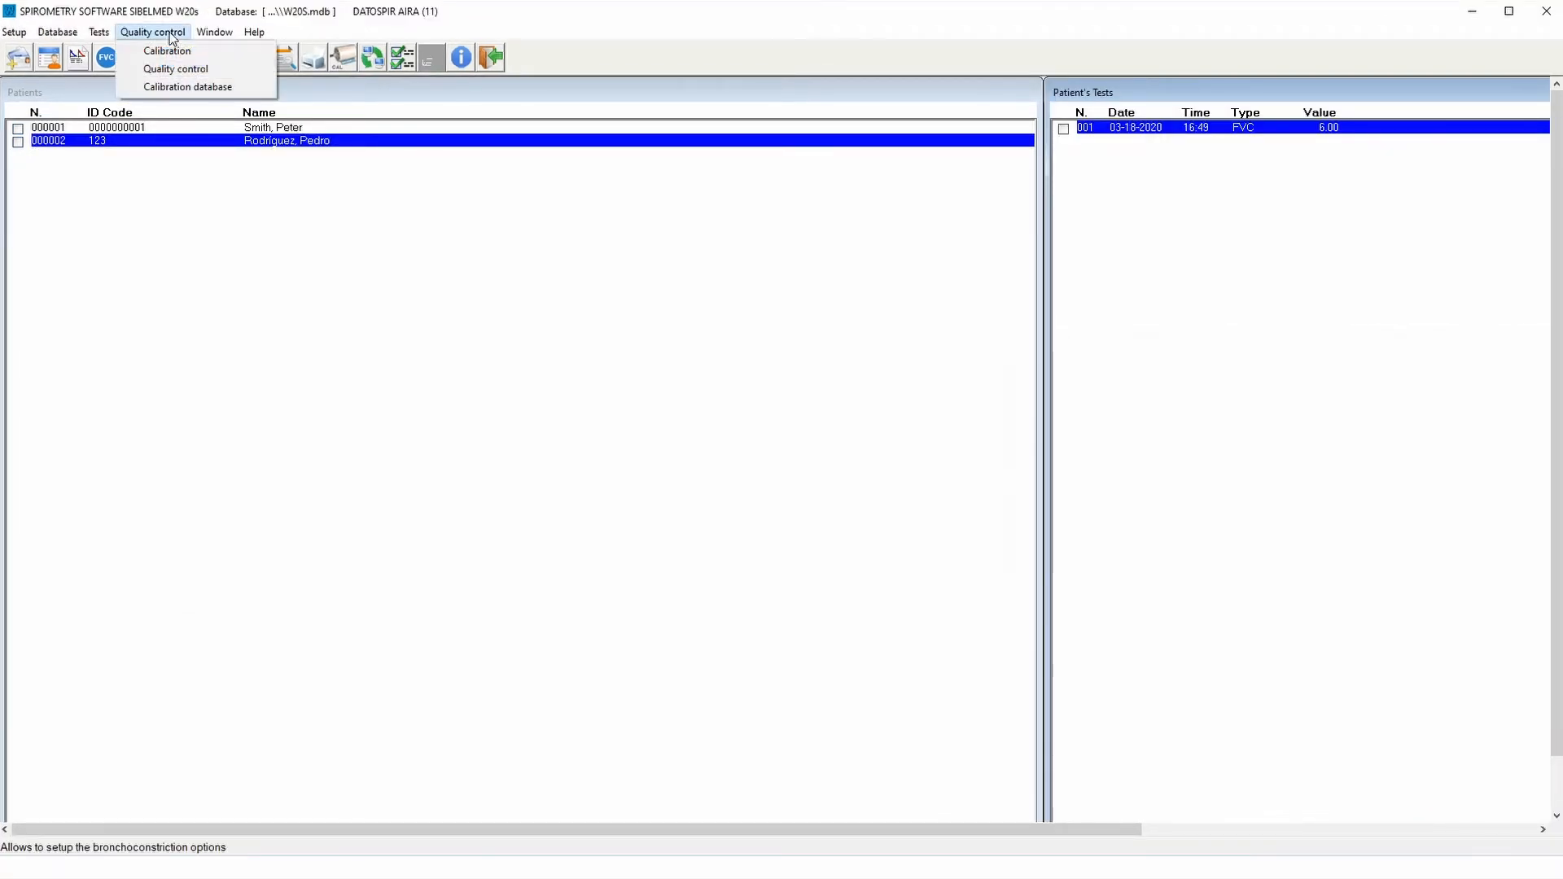
{"action": "mouse_move", "coordinate": [176, 68]}
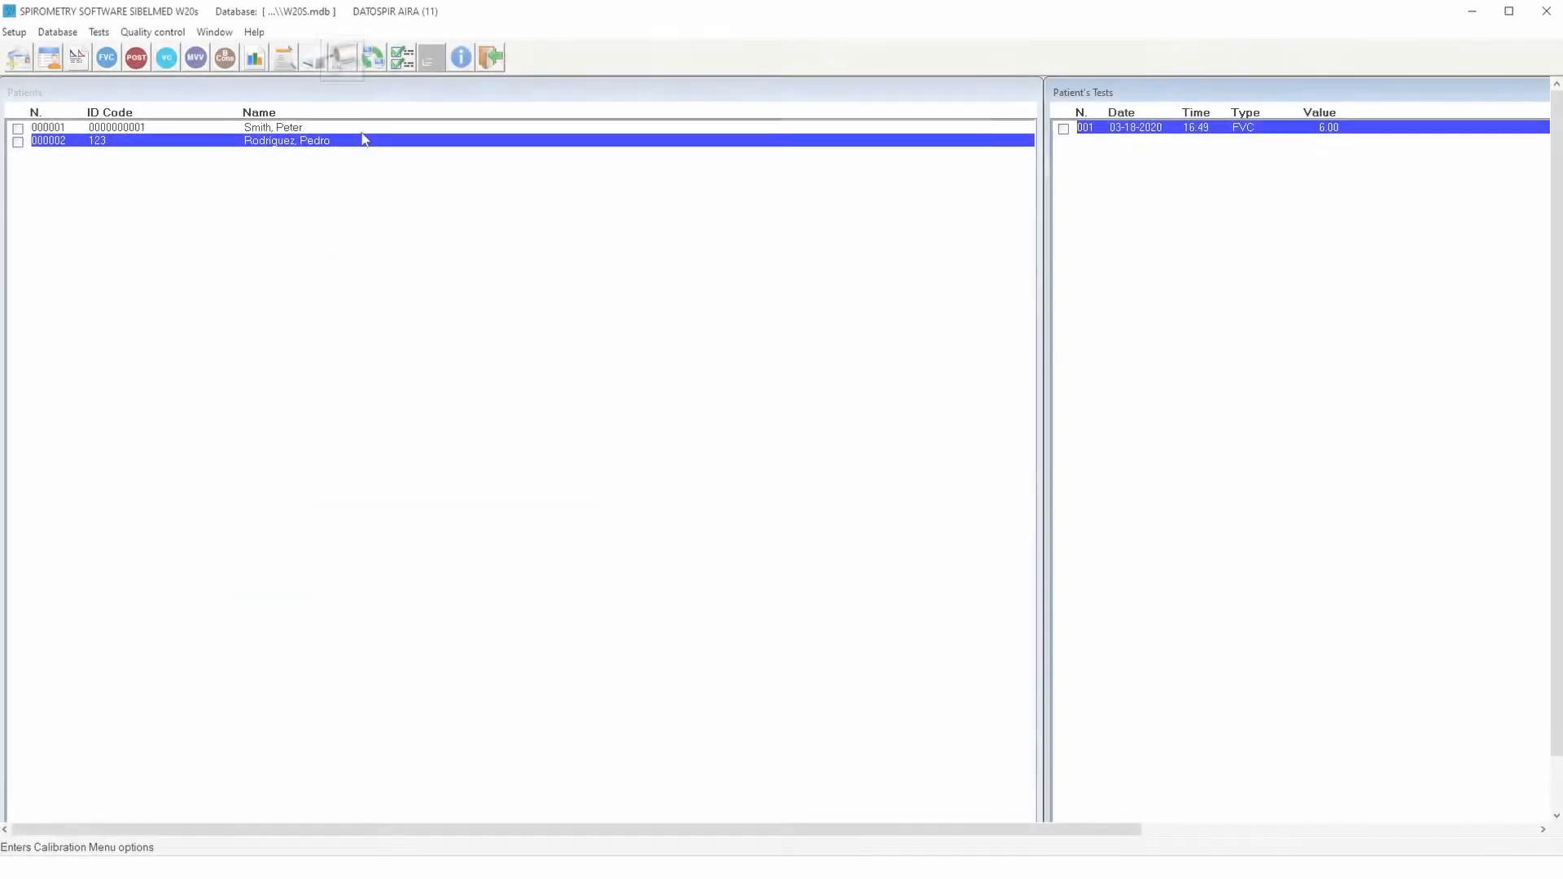
Open Quality control > Calibration and enter technician name 'DAV'.
{"action": "left_click", "coordinate": [344, 57]}
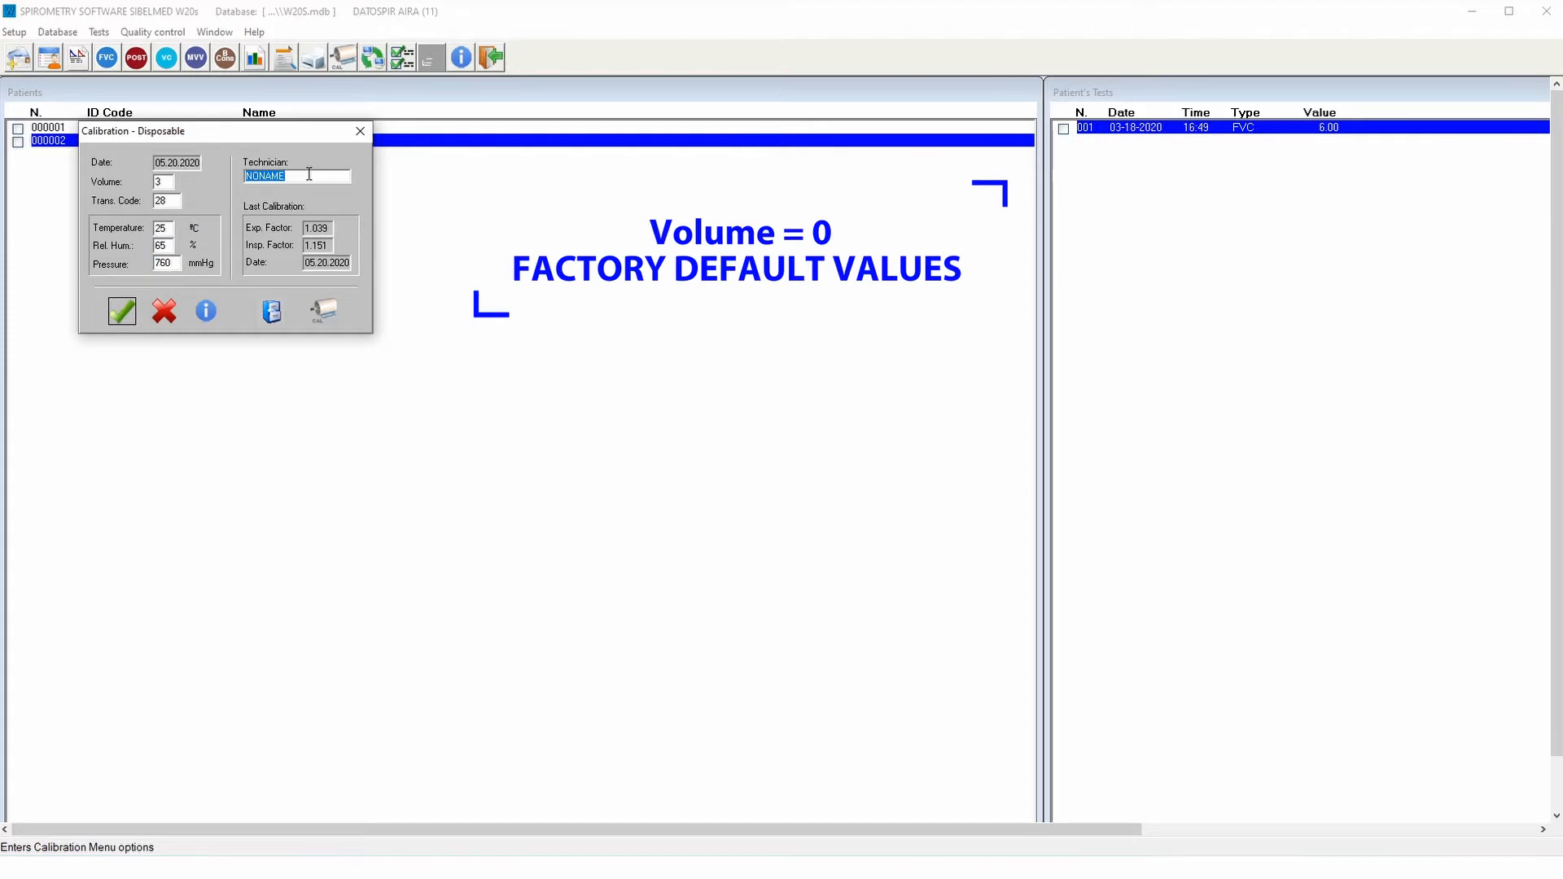
{"action": "type", "text": "DAV"}
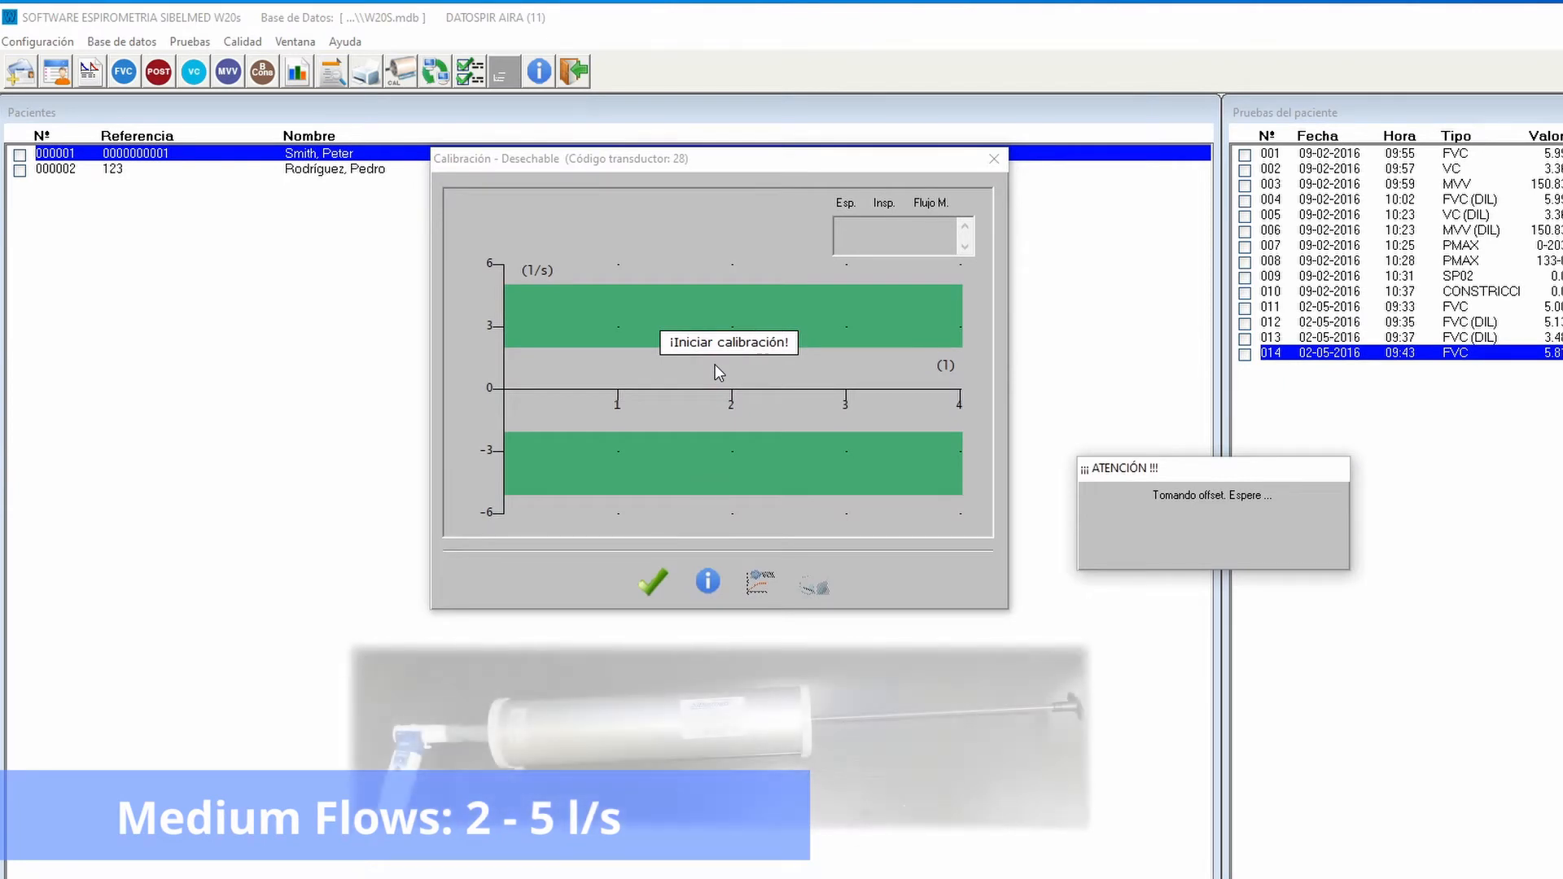
Record the medium-flow syringe run and stop it to obtain the CALIBRADO factors.
{"action": "left_click", "coordinate": [729, 342]}
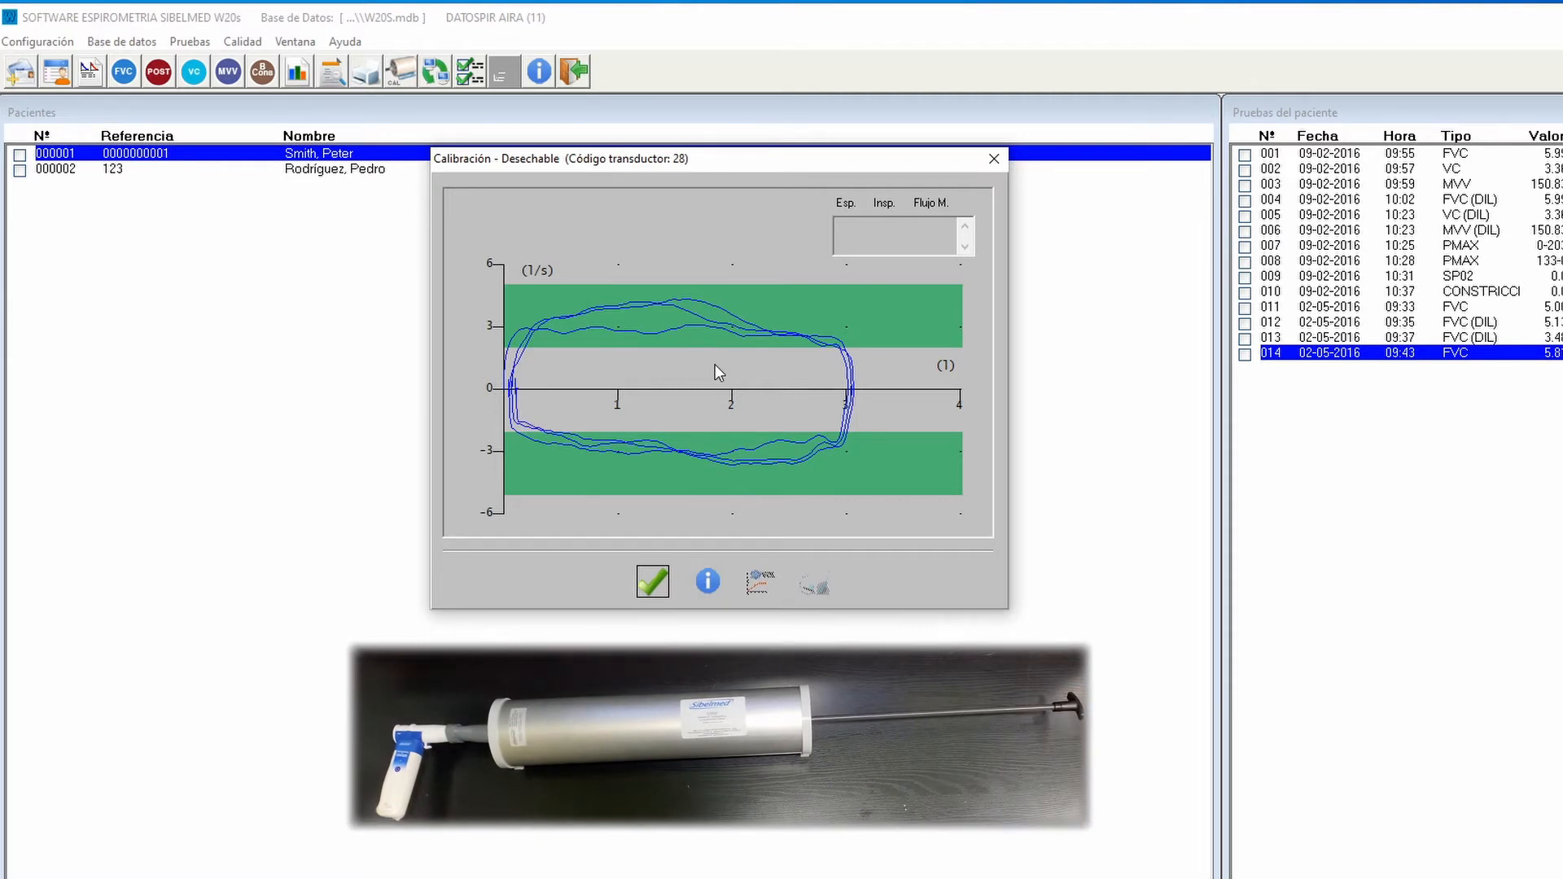
{"action": "left_click", "coordinate": [652, 581]}
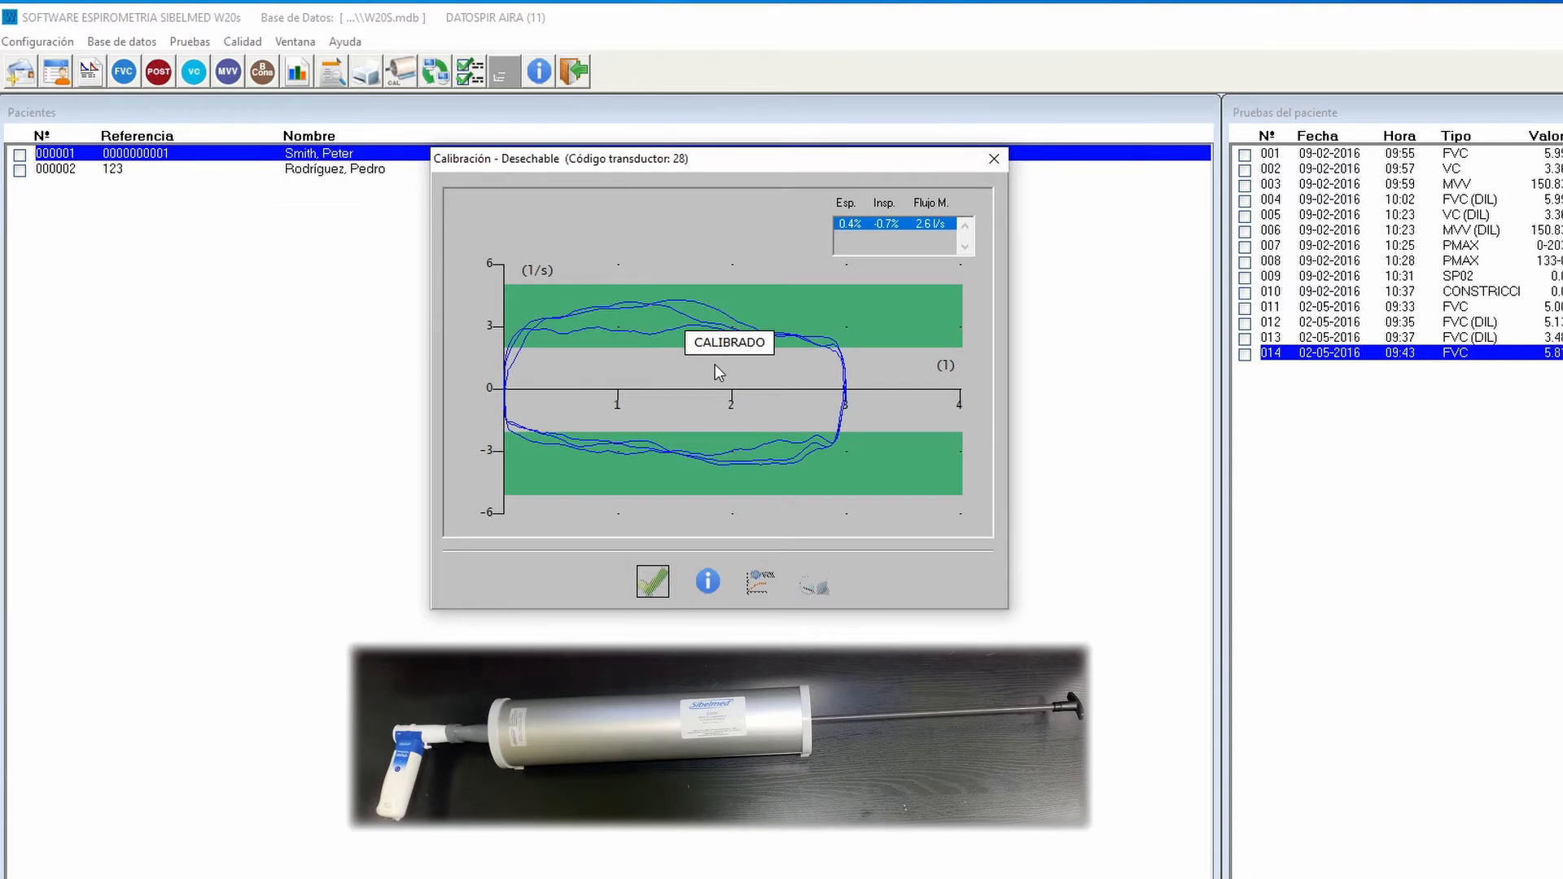
Run the high-flow calibration, then begin recording the low-flow syringe run.
{"action": "left_click", "coordinate": [757, 582]}
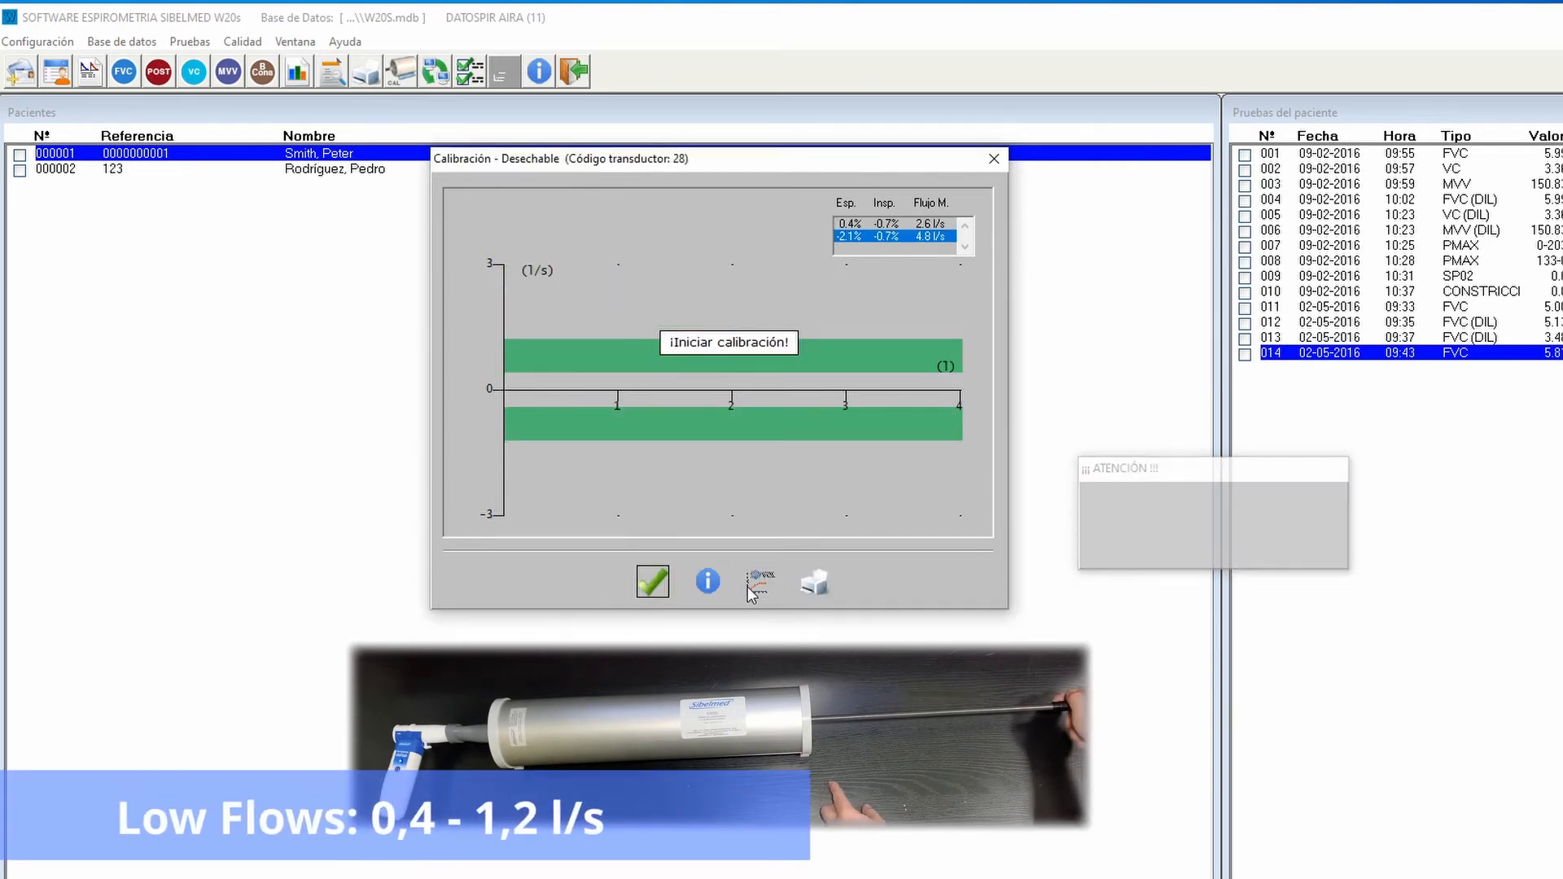
{"action": "left_click", "coordinate": [730, 342]}
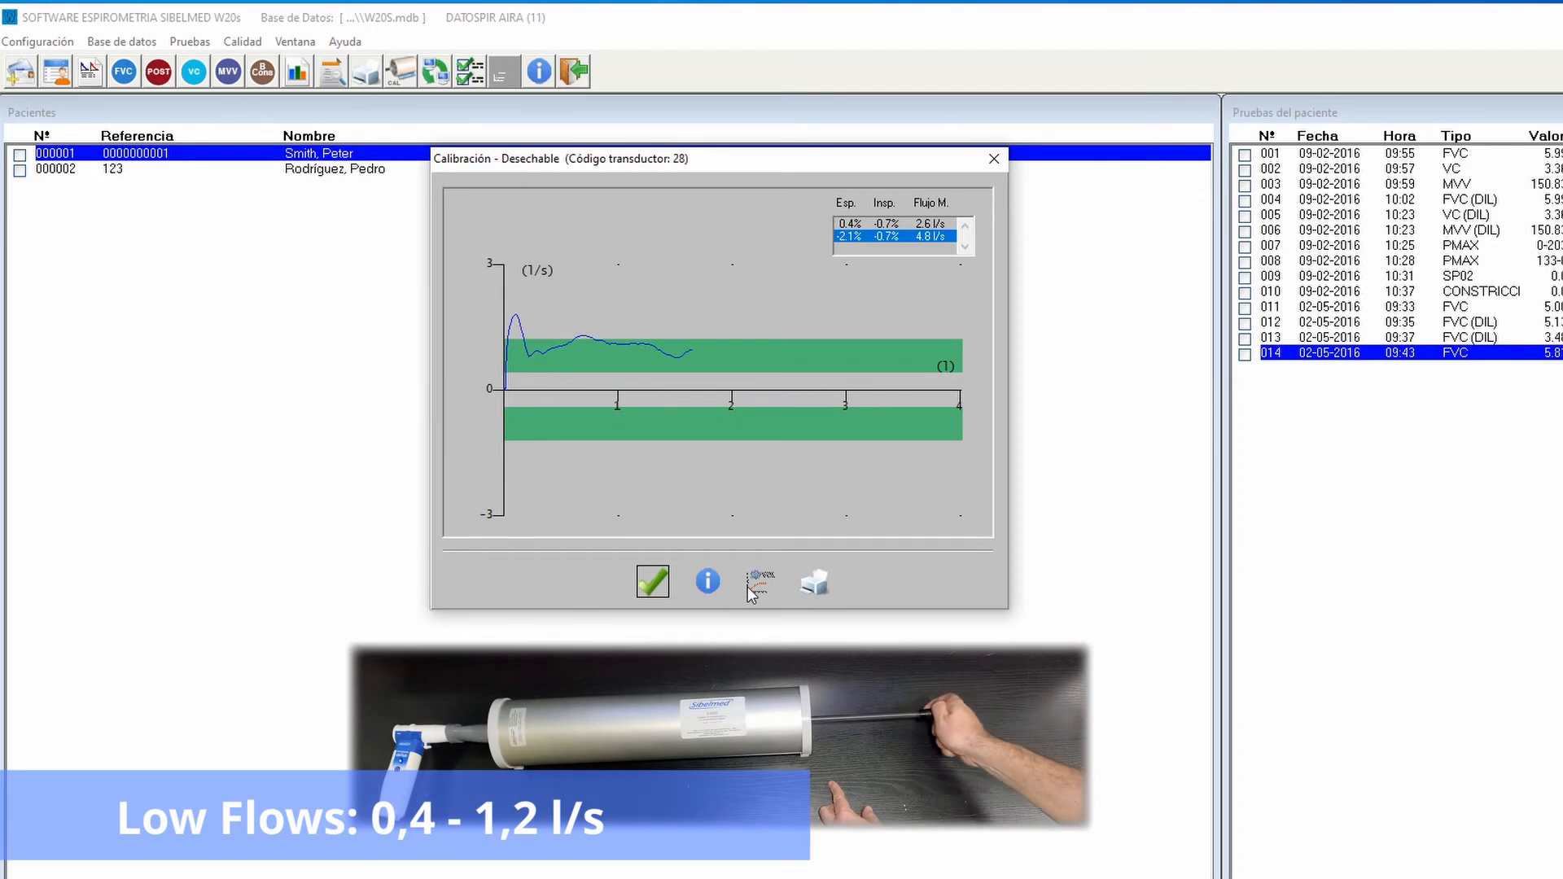